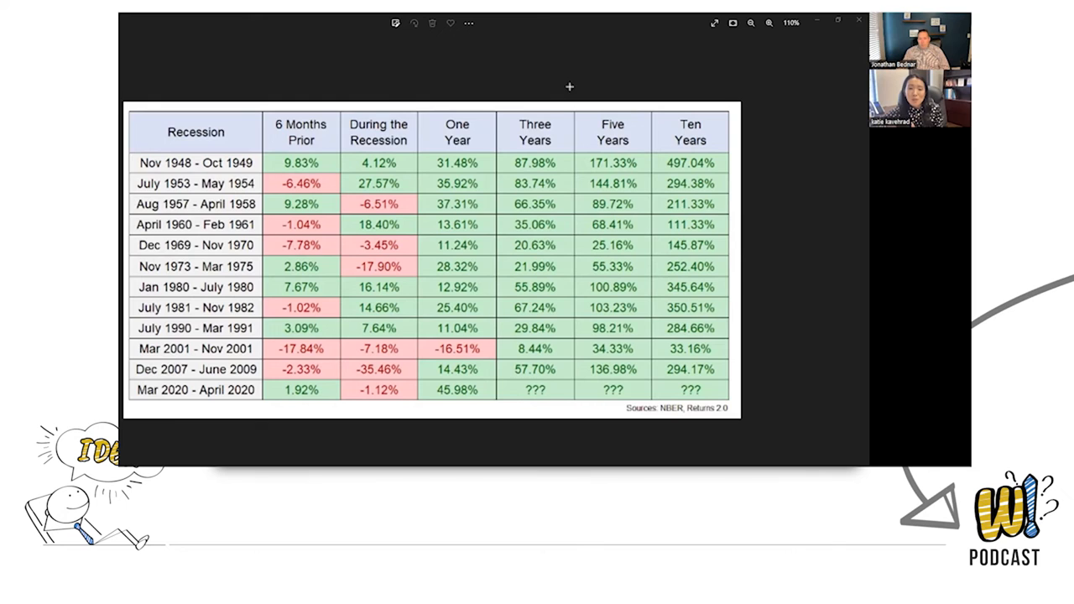
mouse_move(606, 72)
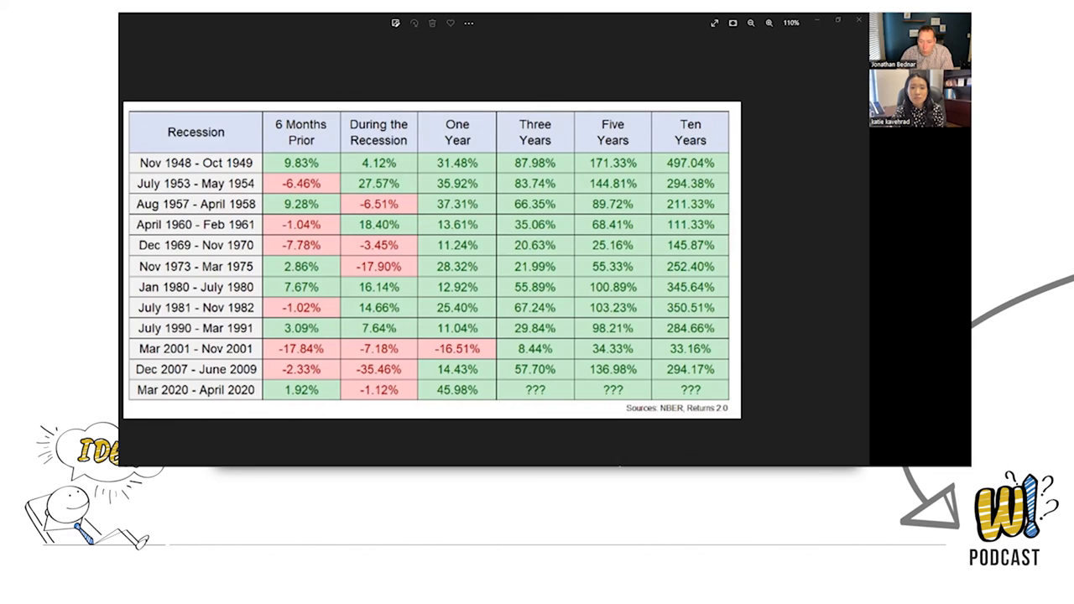
mouse_move(645, 458)
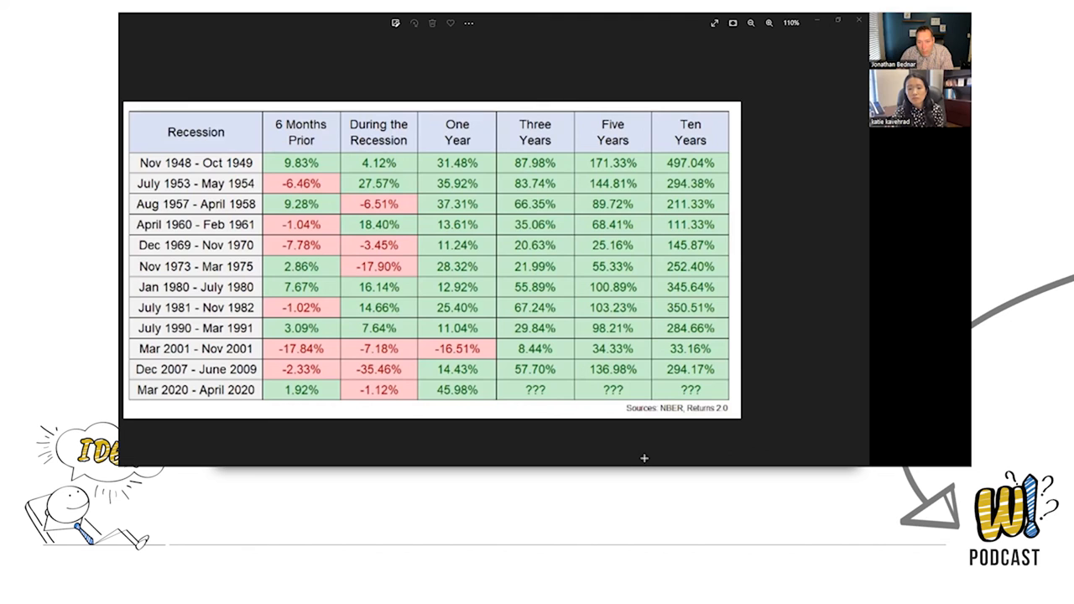